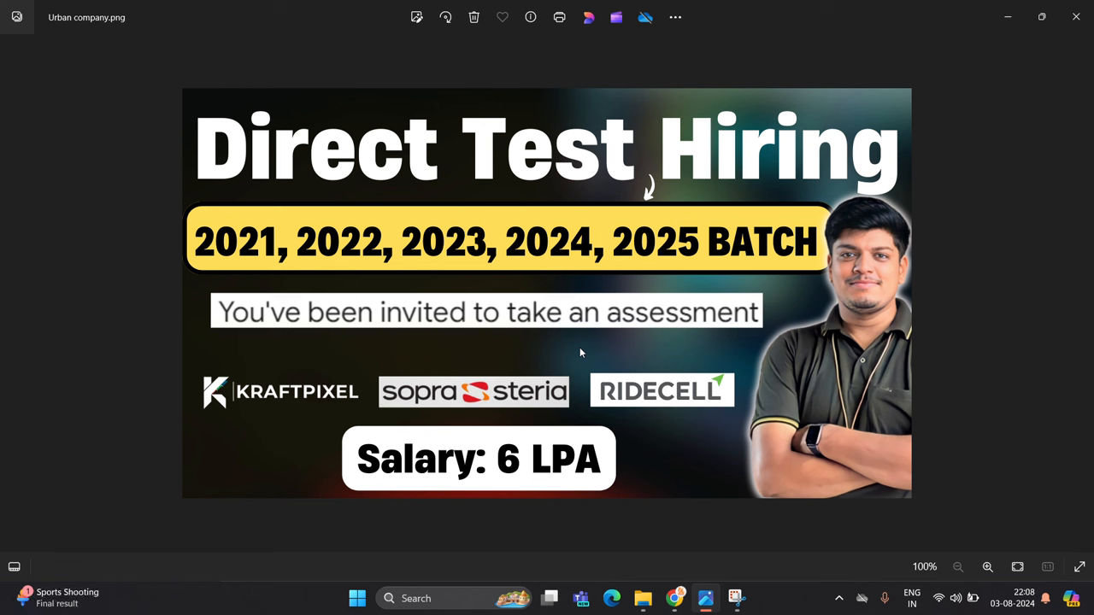
mouse_move(527, 417)
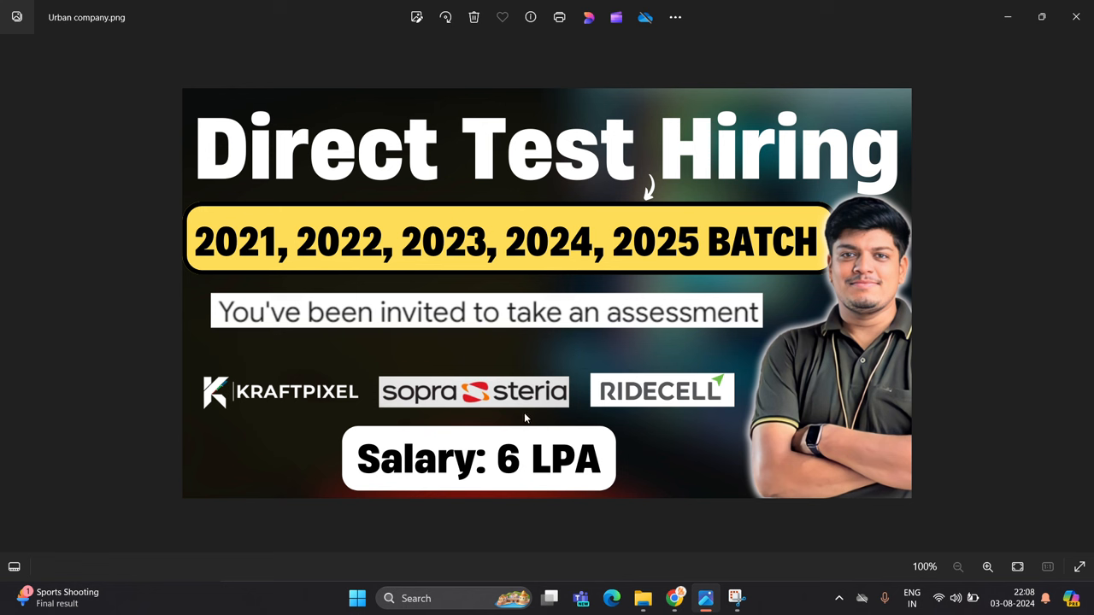
mouse_move(629, 403)
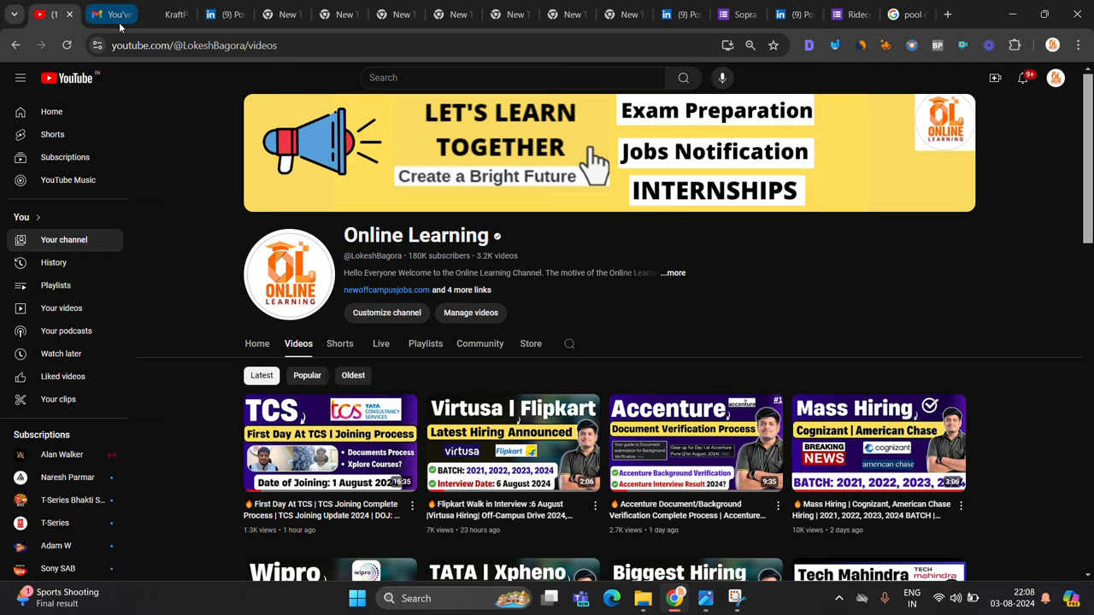
Bring up the Gmail message inviting you to the KraftPixel assessment
click(111, 13)
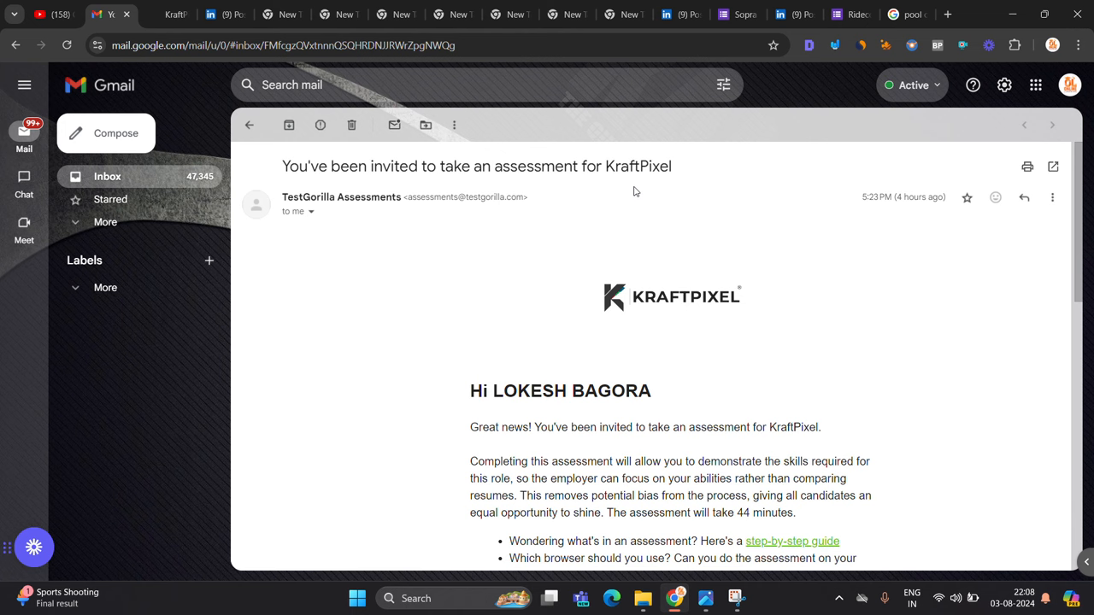
mouse_move(694, 459)
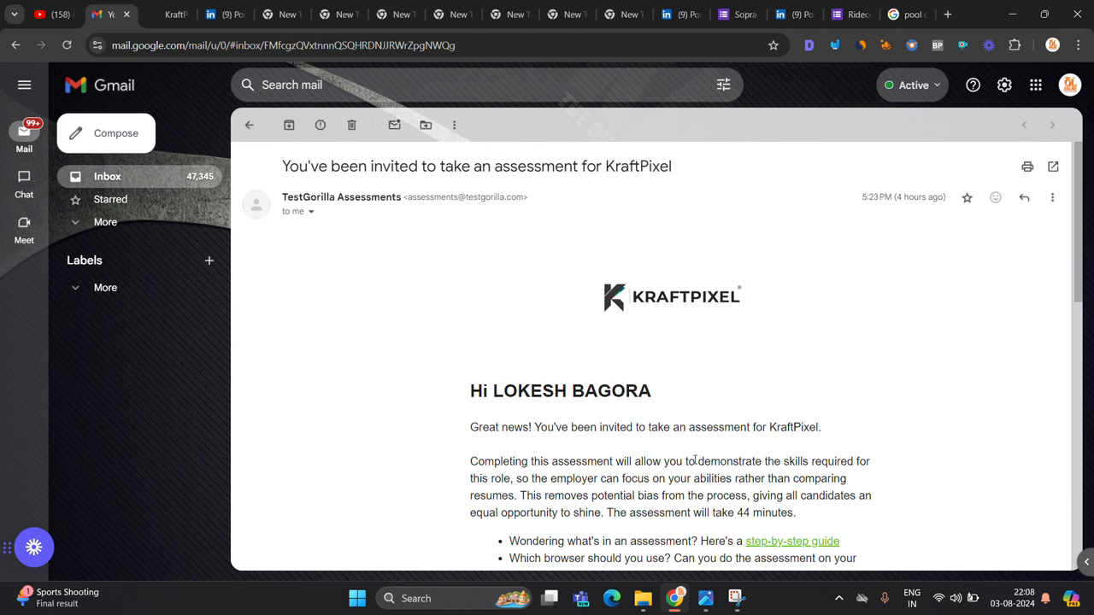
click(168, 13)
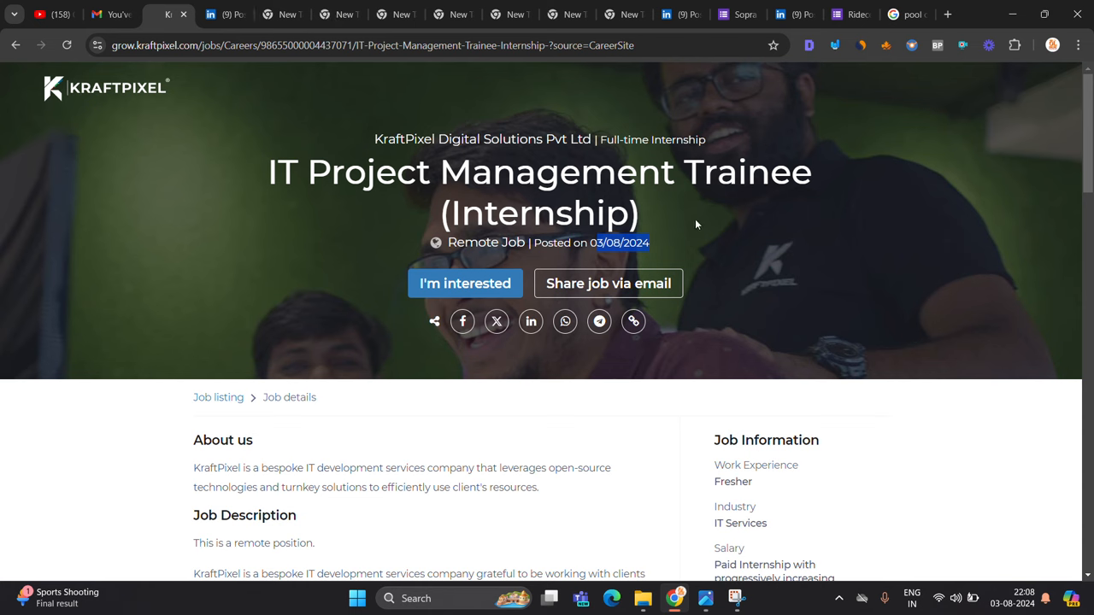
scroll(down, 3)
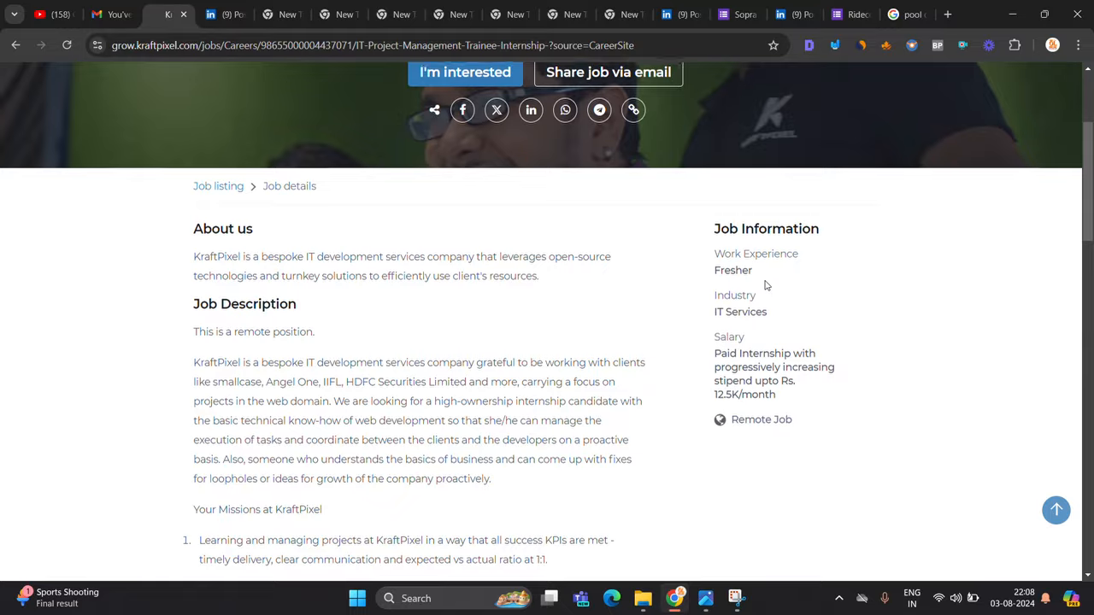
scroll(up, 3)
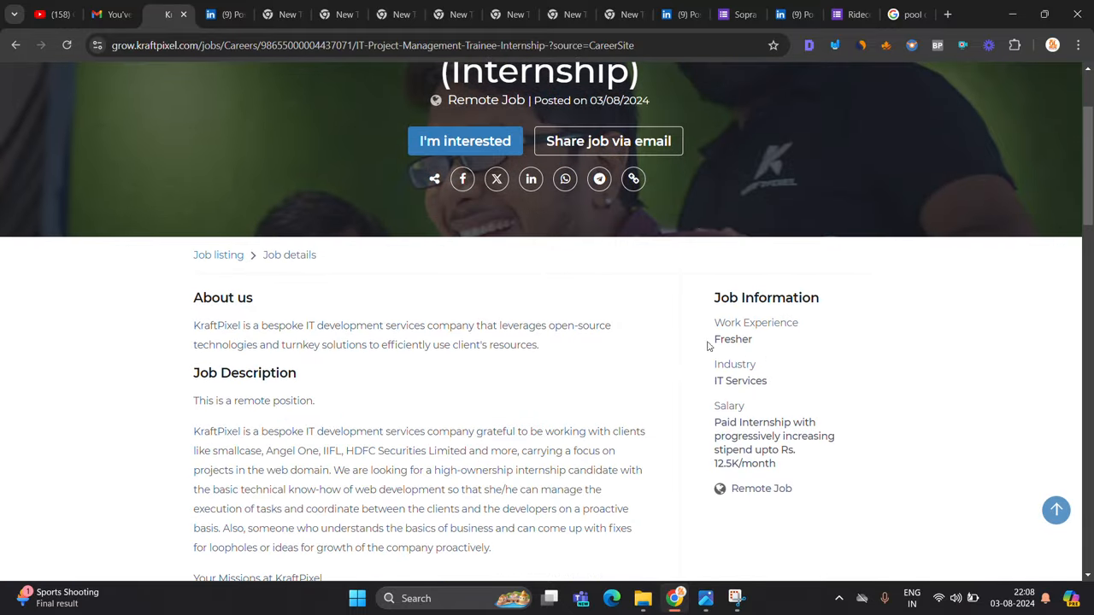
scroll(down, 3)
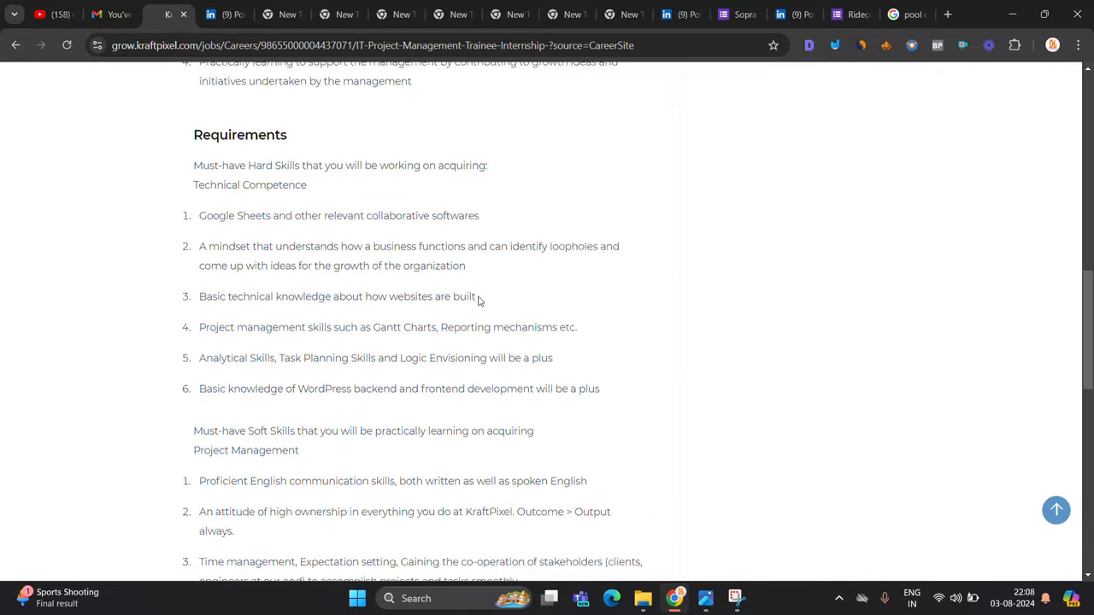
scroll(down, 3)
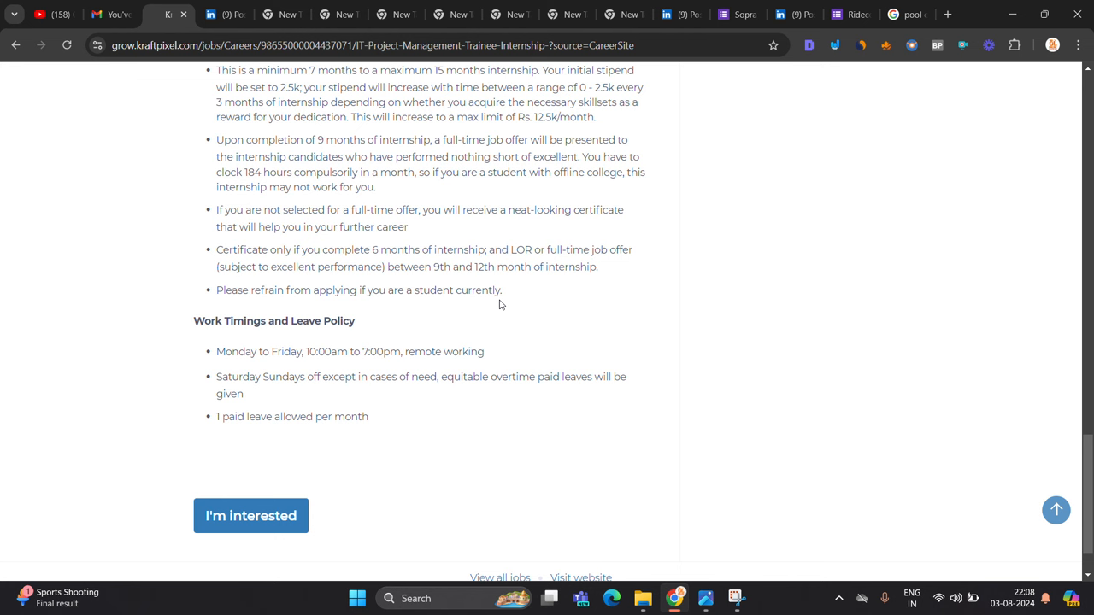
mouse_move(499, 304)
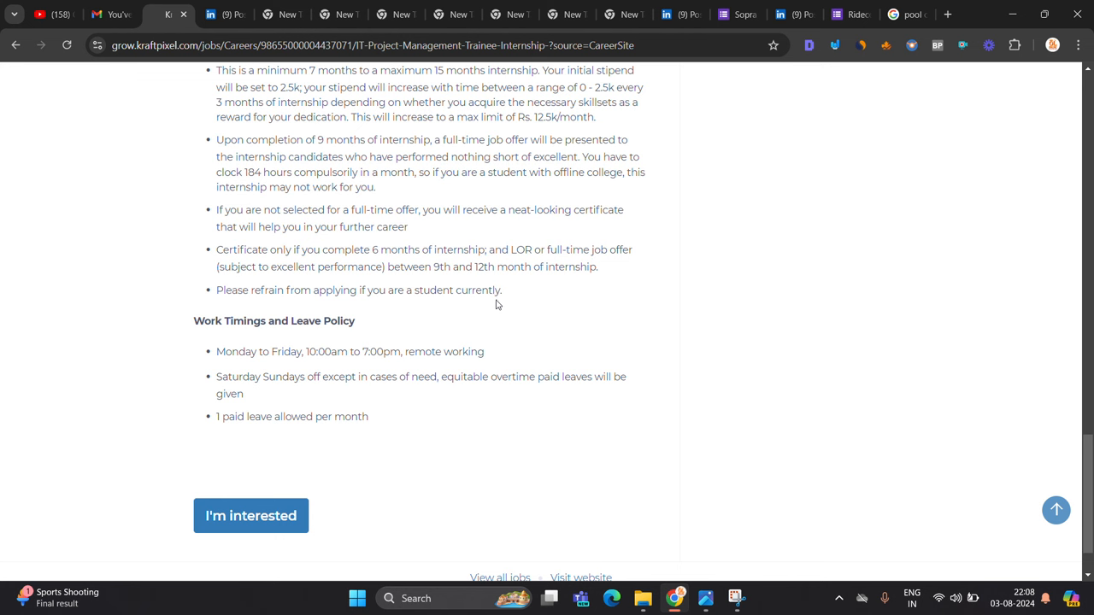
mouse_move(470, 363)
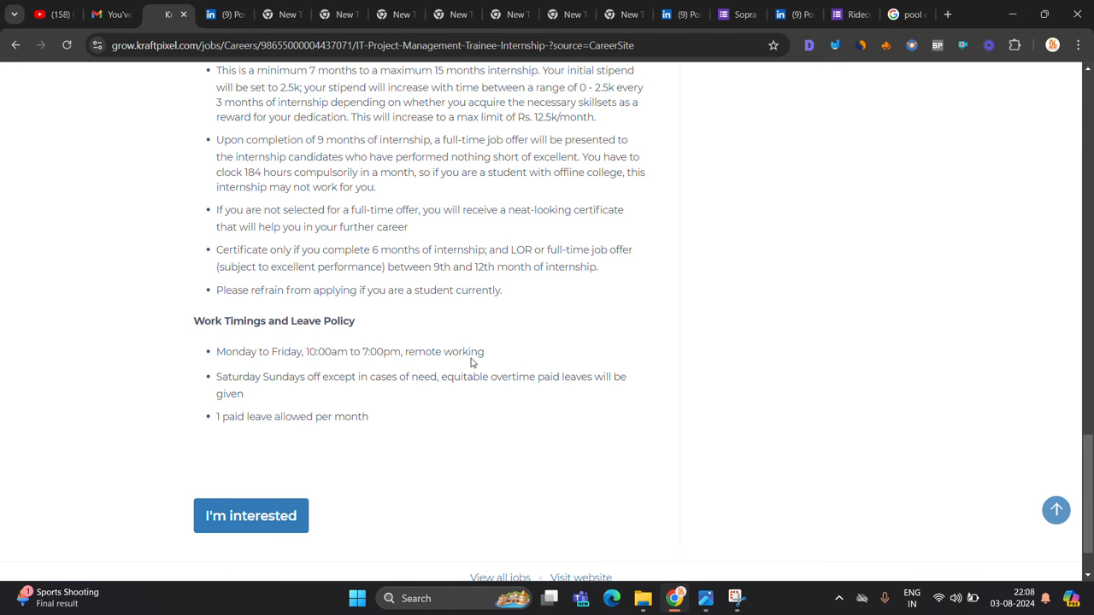
scroll(up, 3)
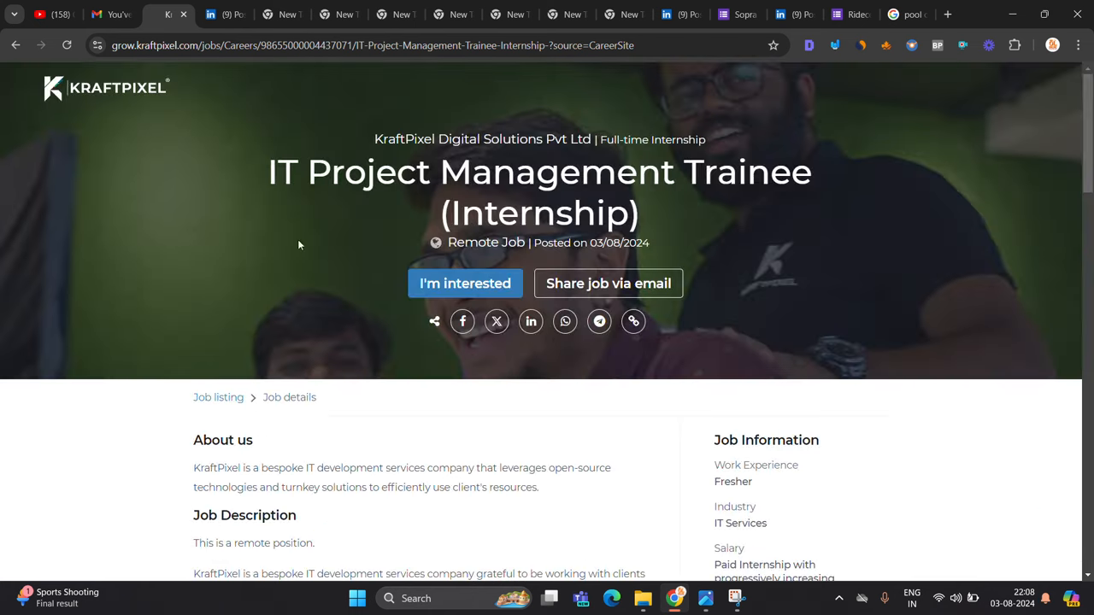
mouse_move(598, 321)
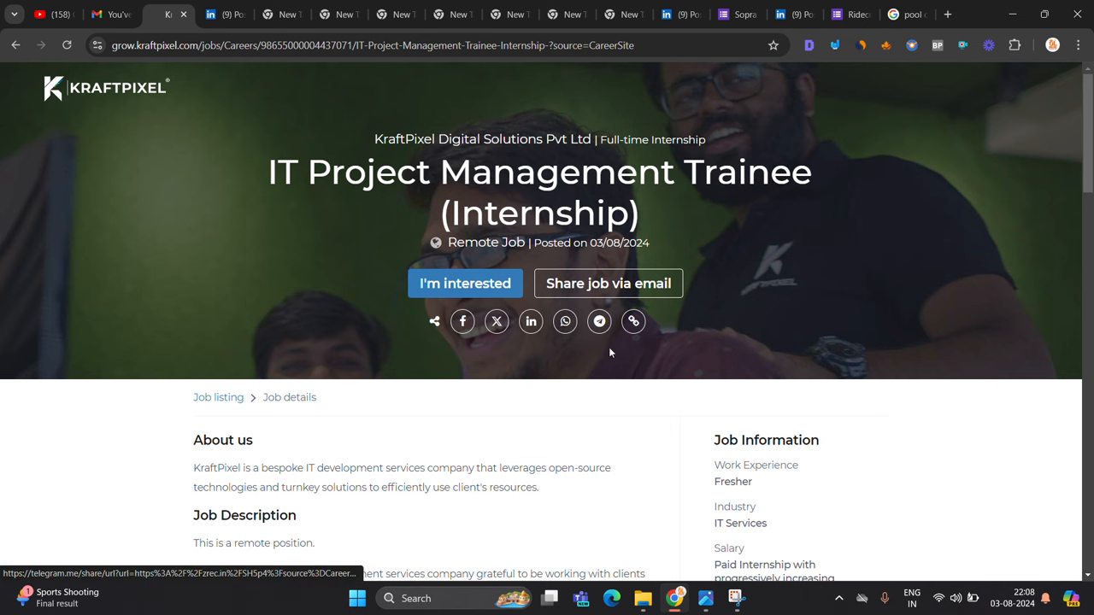
mouse_move(619, 375)
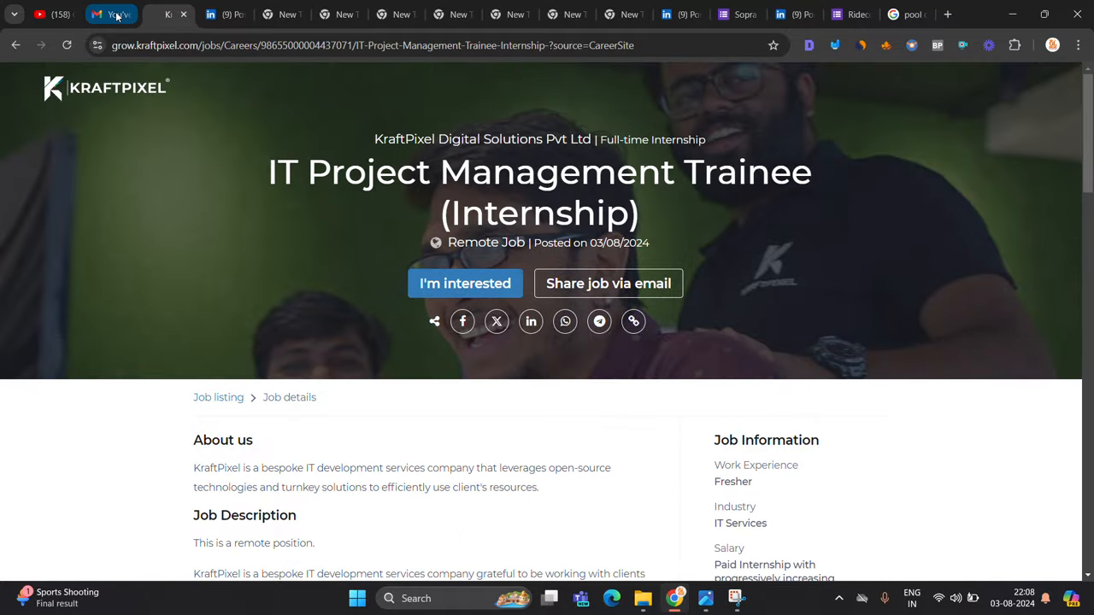
click(111, 14)
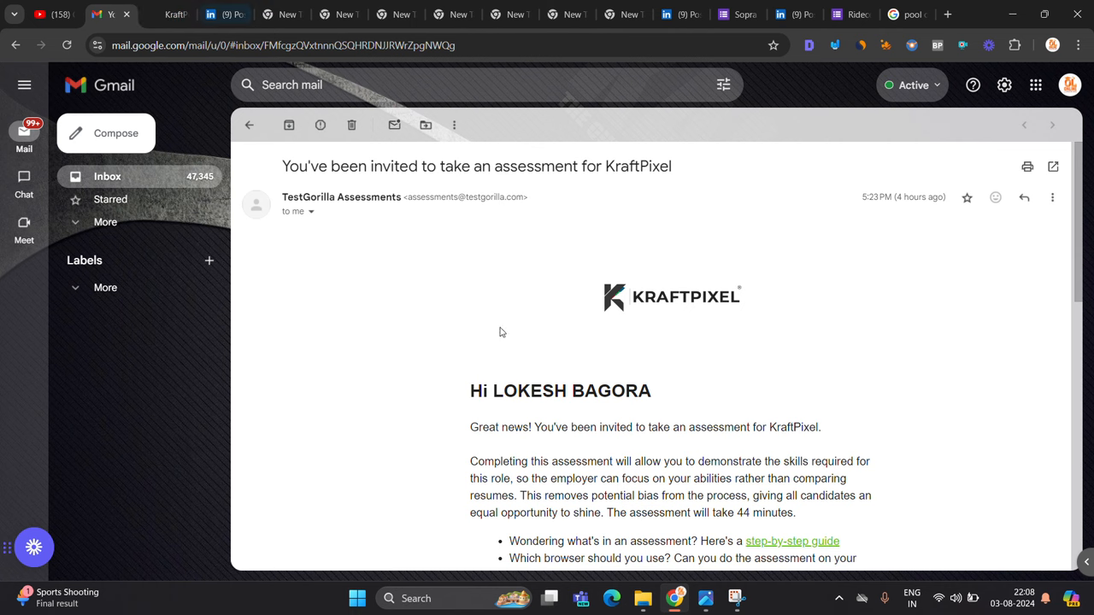
Show the Urban Company LinkedIn post hiring SDE 1 engineers in Gurgaon
click(224, 13)
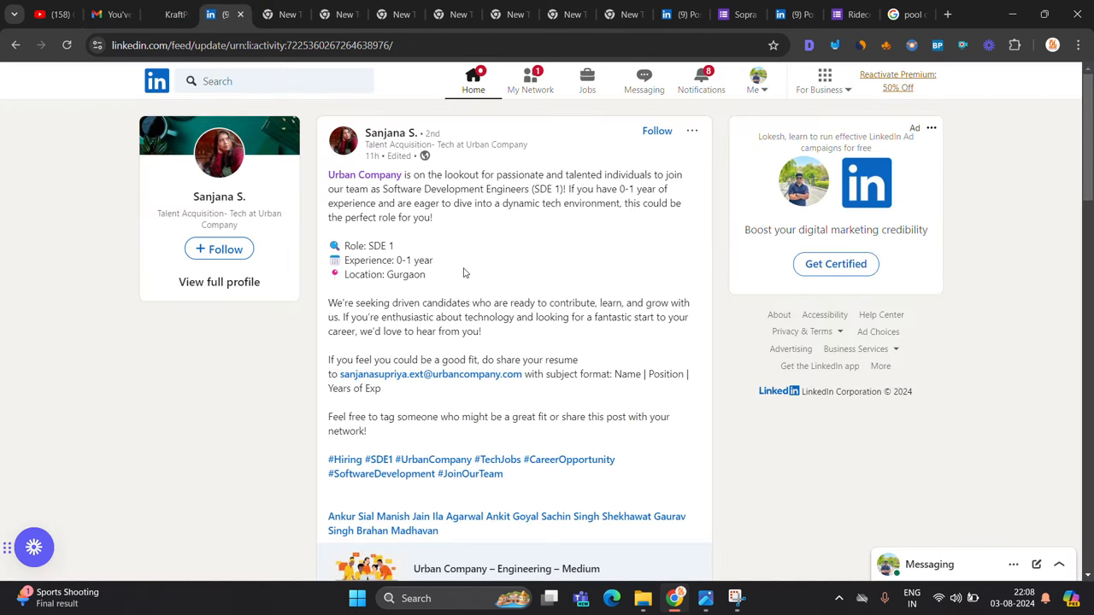
mouse_move(542, 222)
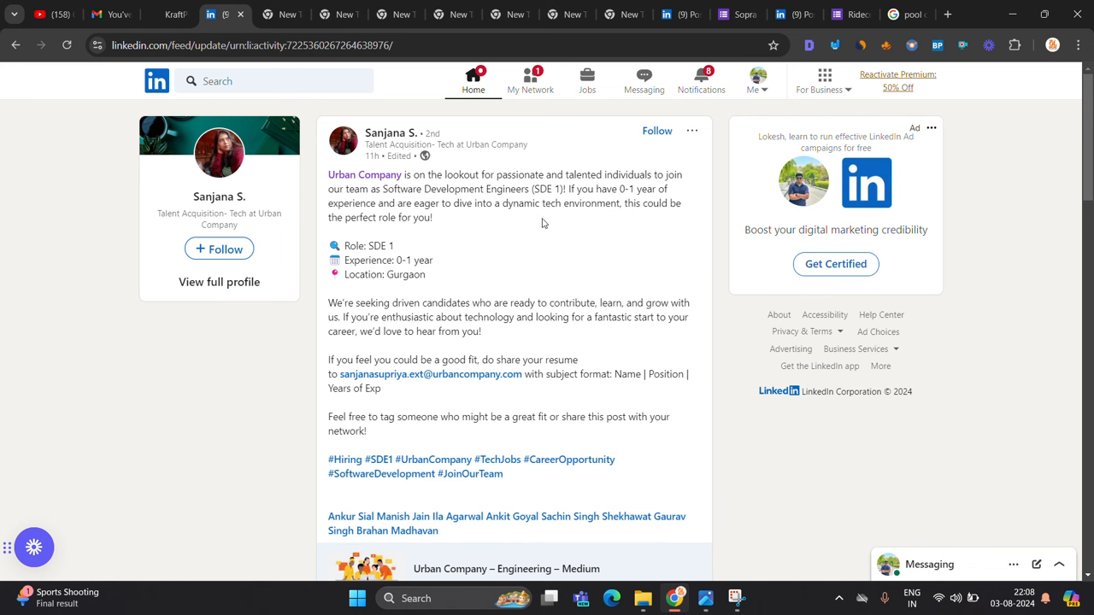
mouse_move(362, 229)
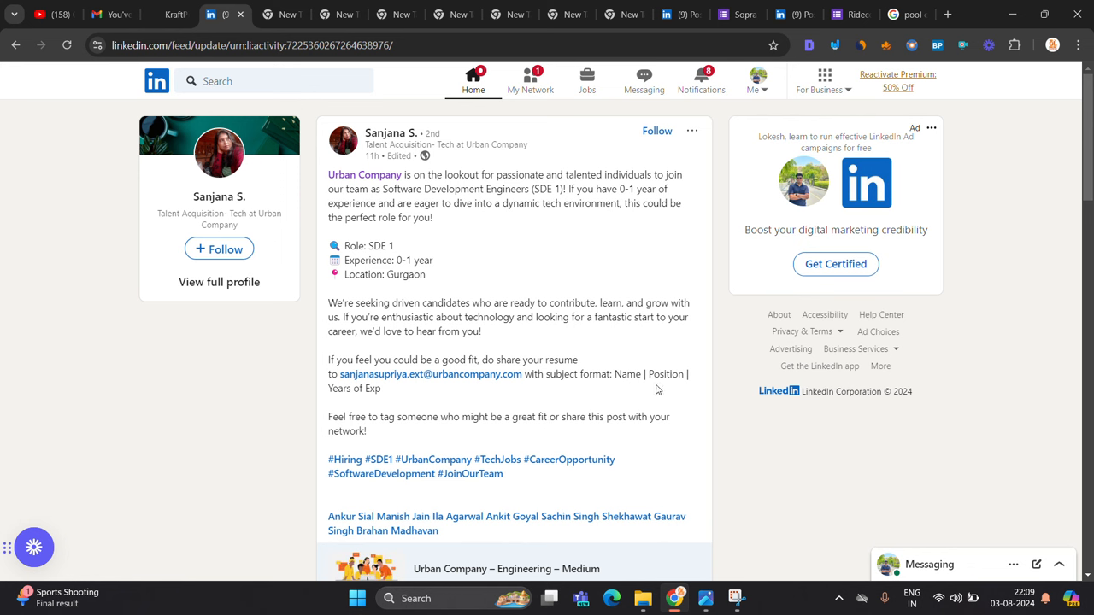
mouse_move(486, 402)
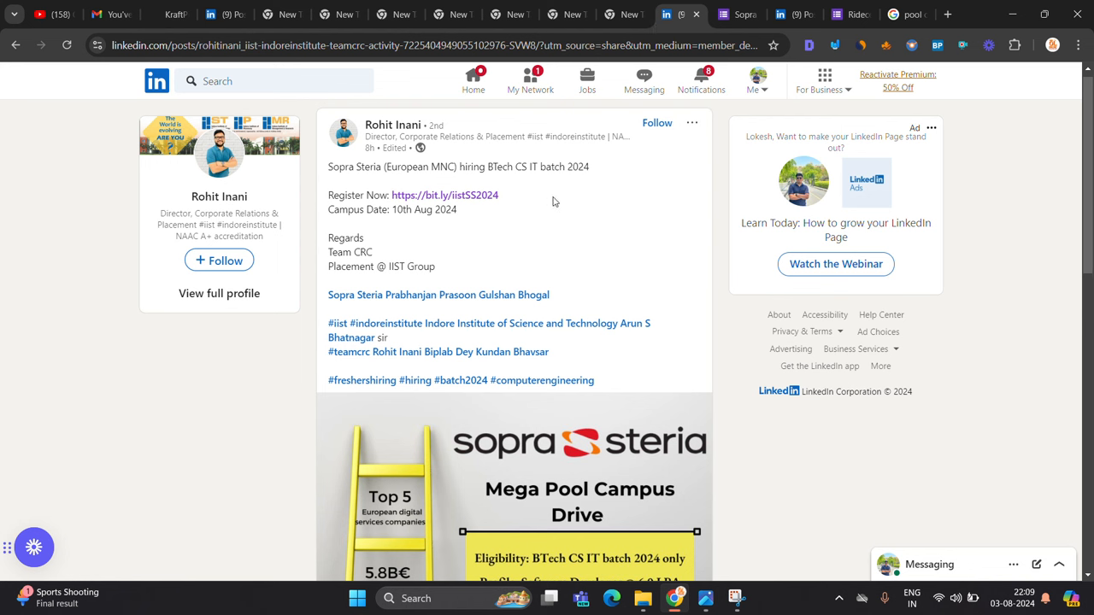
mouse_move(499, 186)
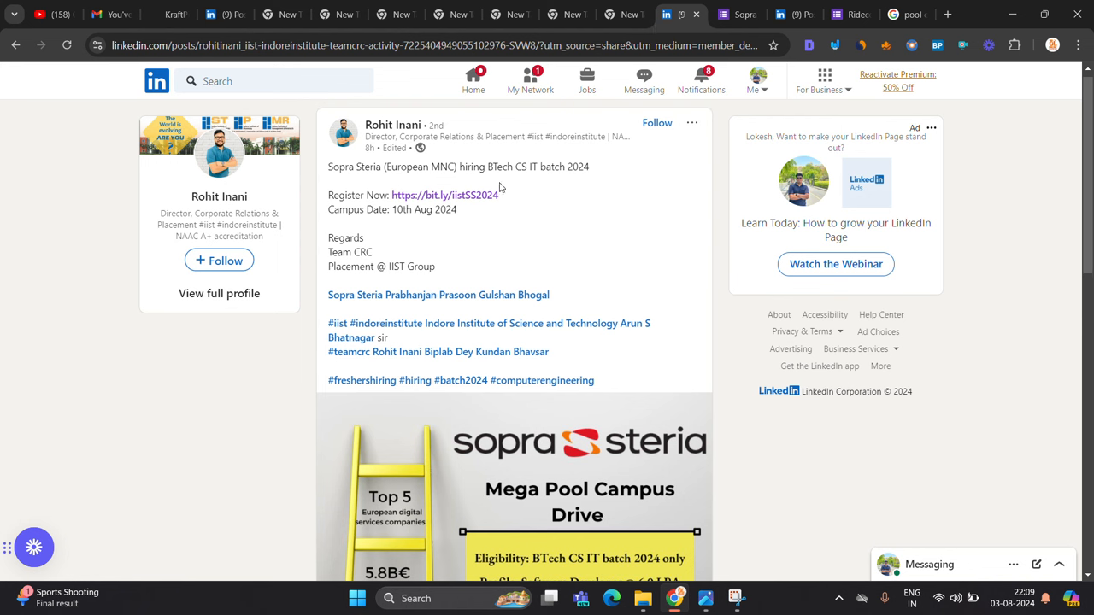
mouse_move(581, 190)
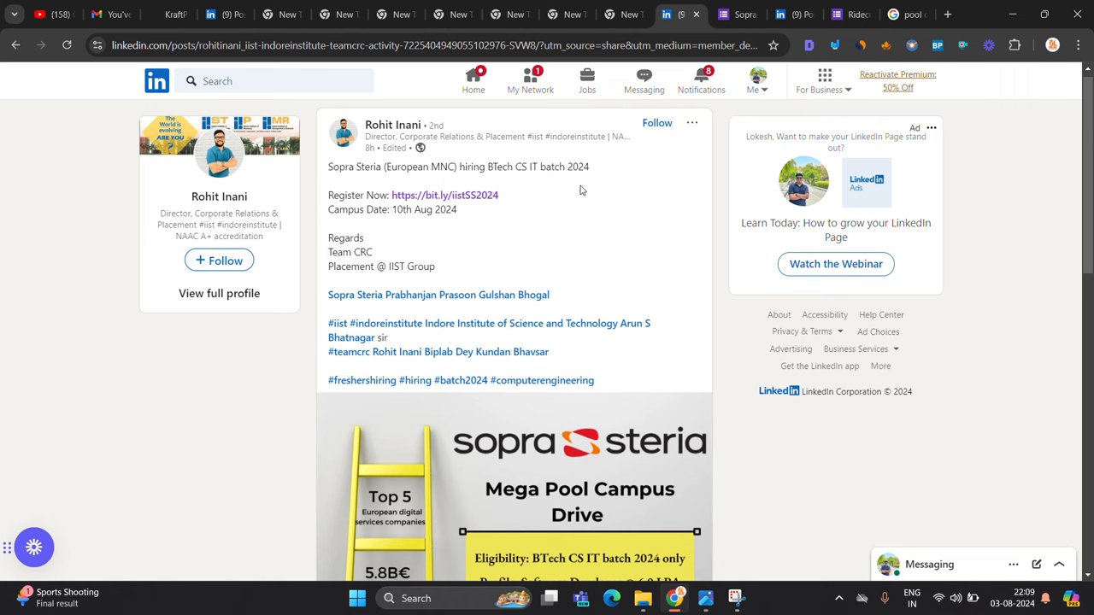
mouse_move(407, 253)
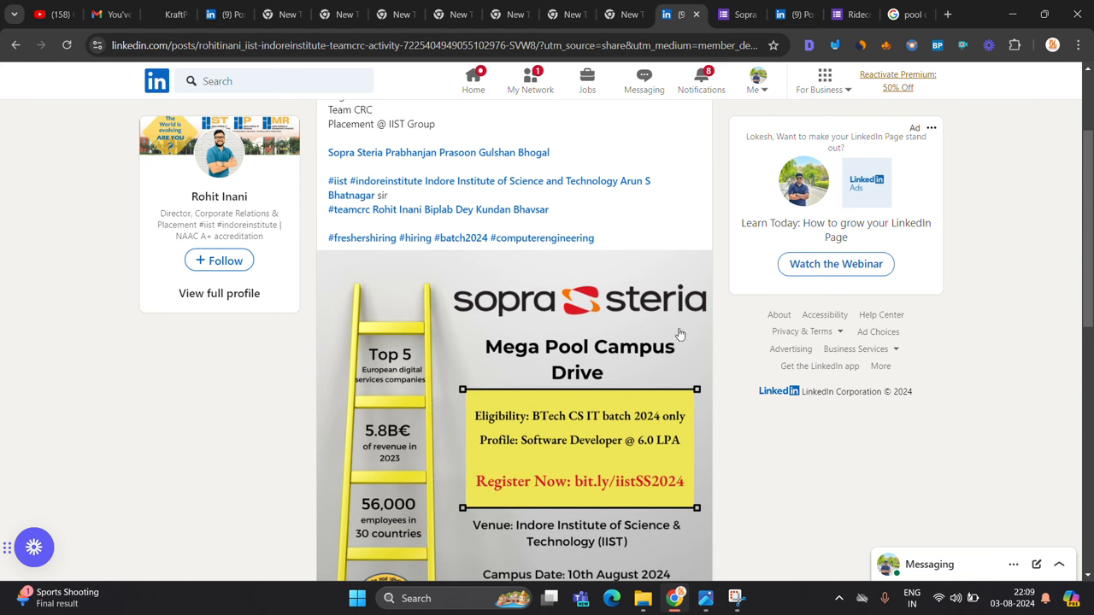
mouse_move(631, 554)
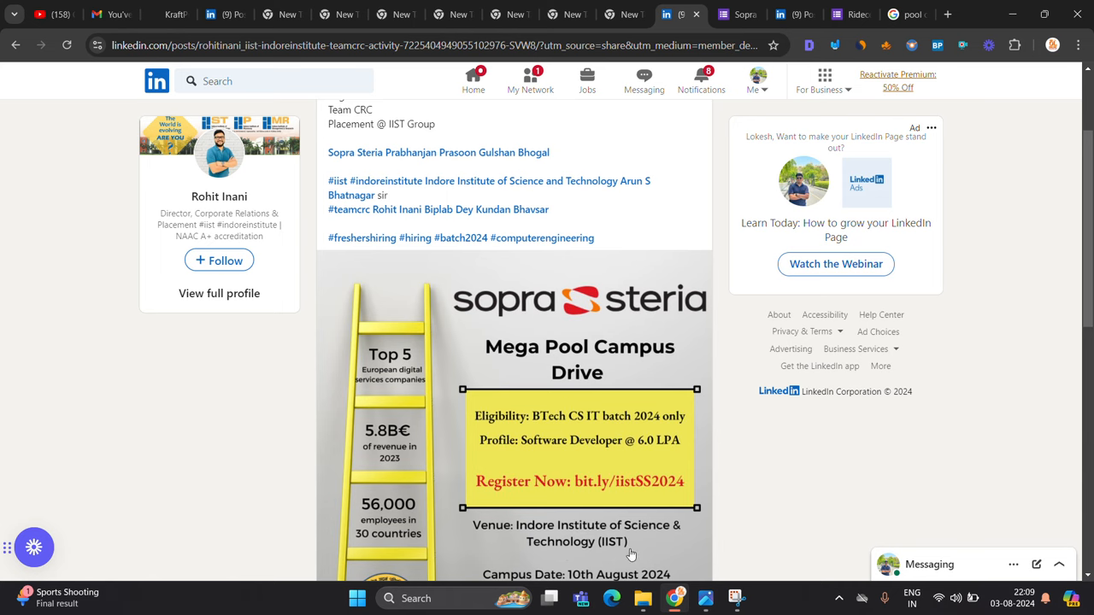
scroll(up, 3)
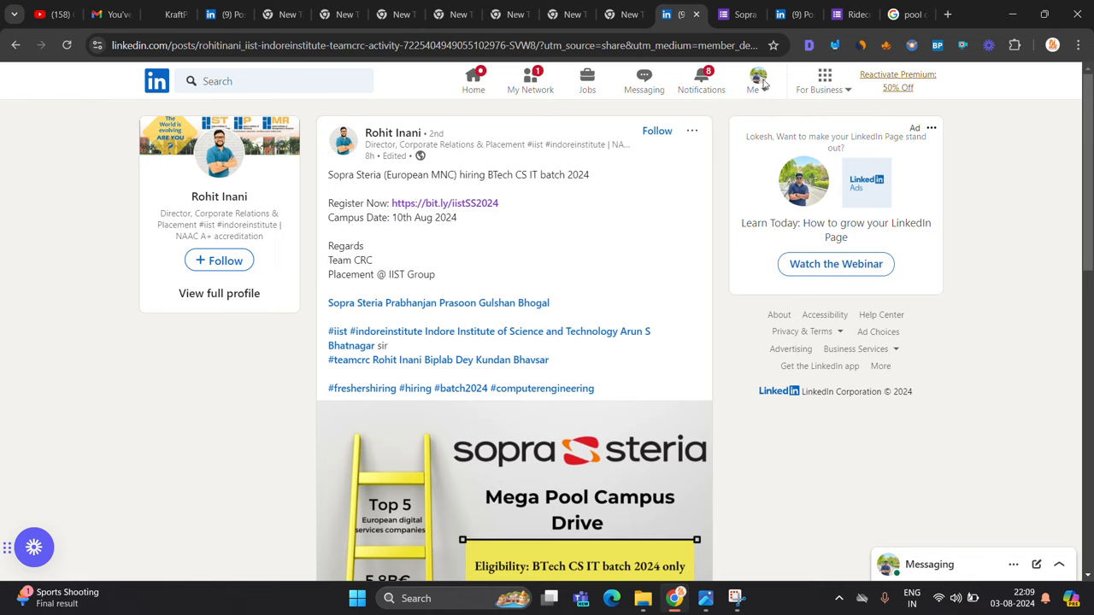
Read the Google results explaining 'pool campus drive meaning' and return to the top
click(906, 14)
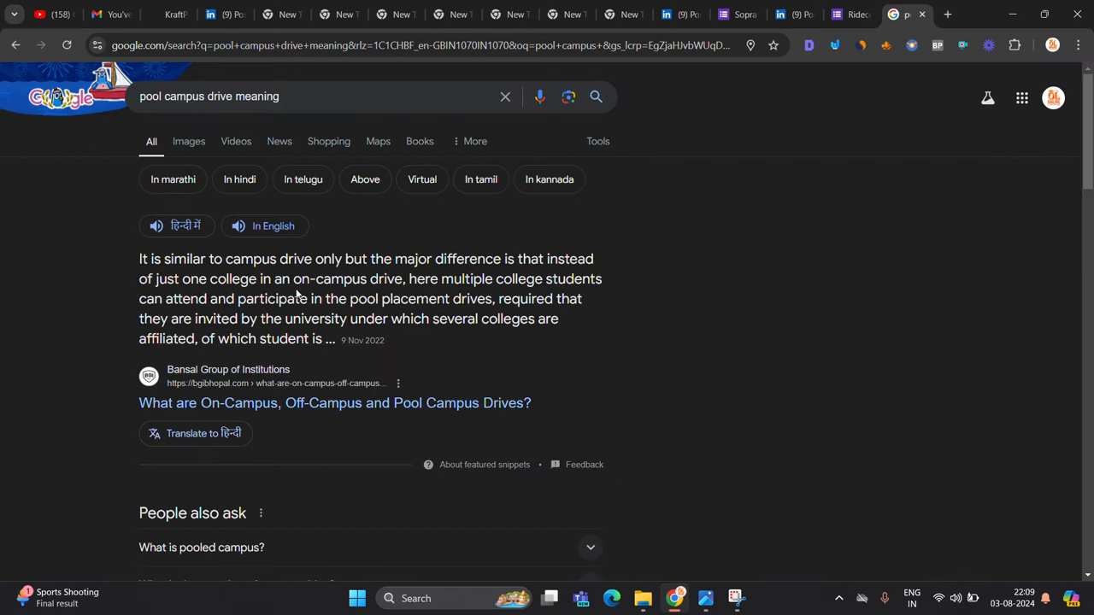
mouse_move(424, 284)
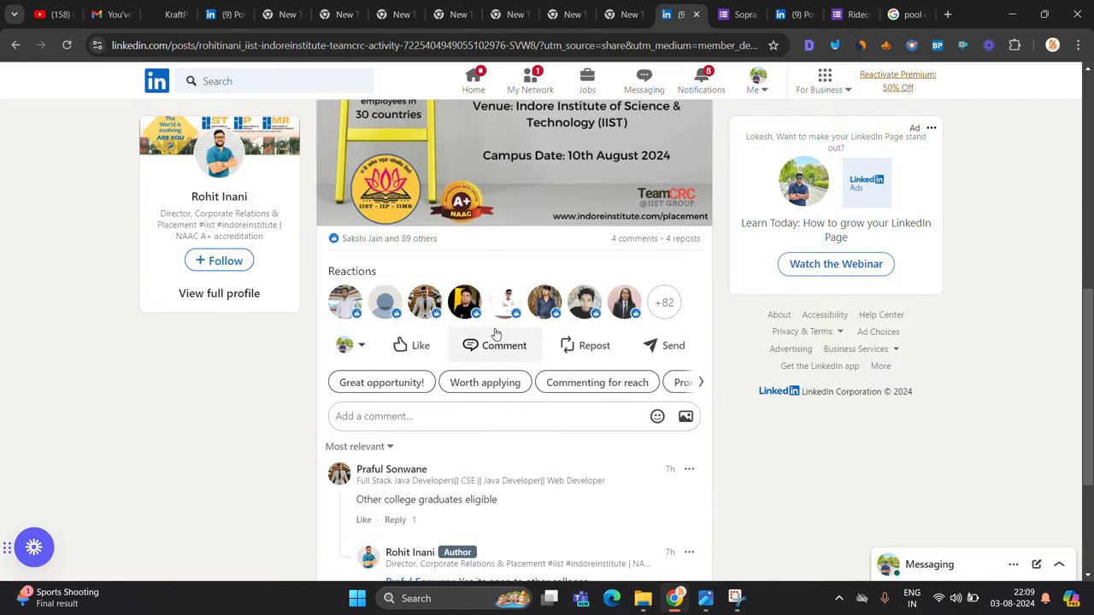
scroll(down, 3)
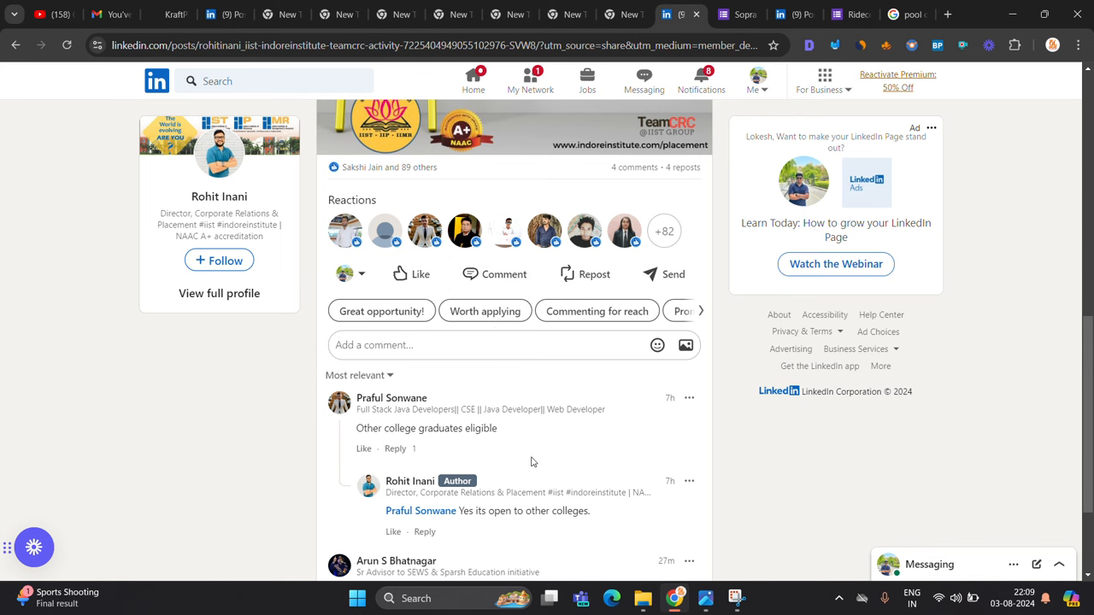
scroll(up, 3)
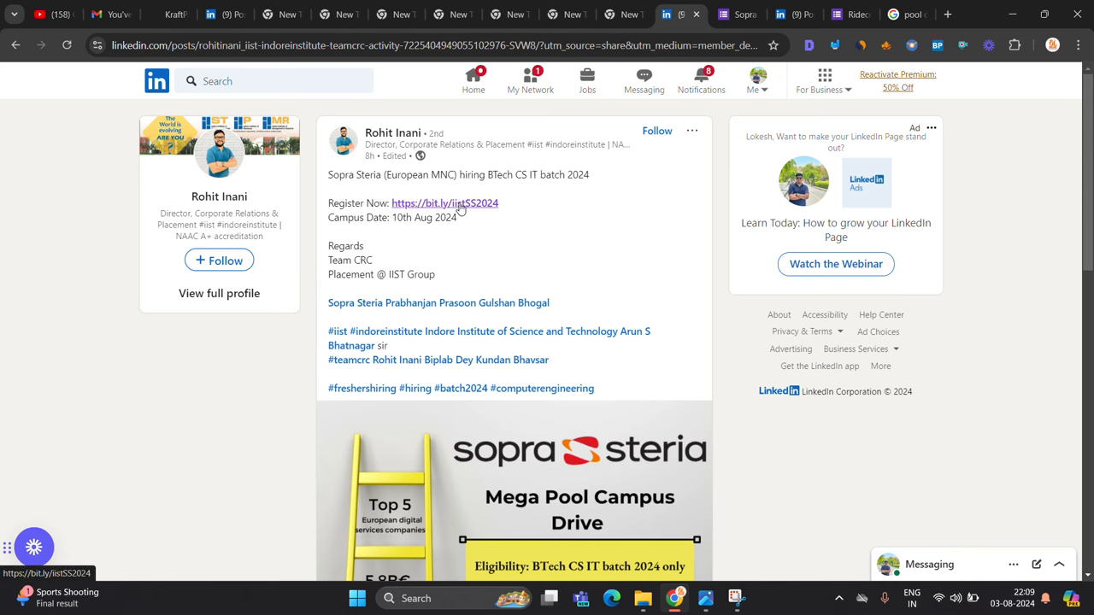
Follow the bit.ly Register Now link and review every question of the Sopra Steria 2024 form
click(445, 201)
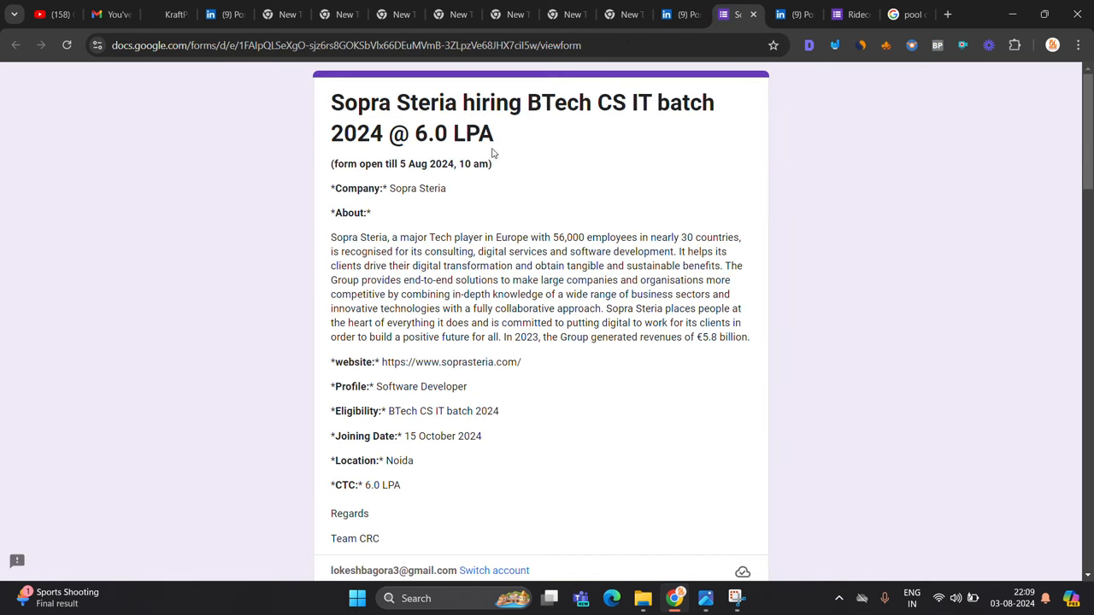
mouse_move(492, 176)
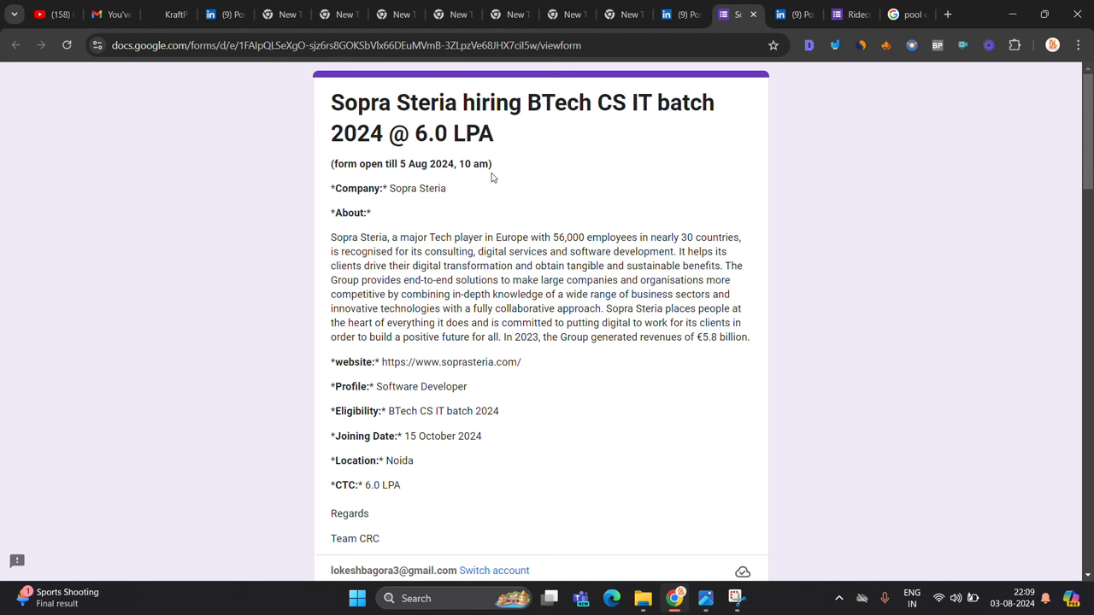
scroll(down, 3)
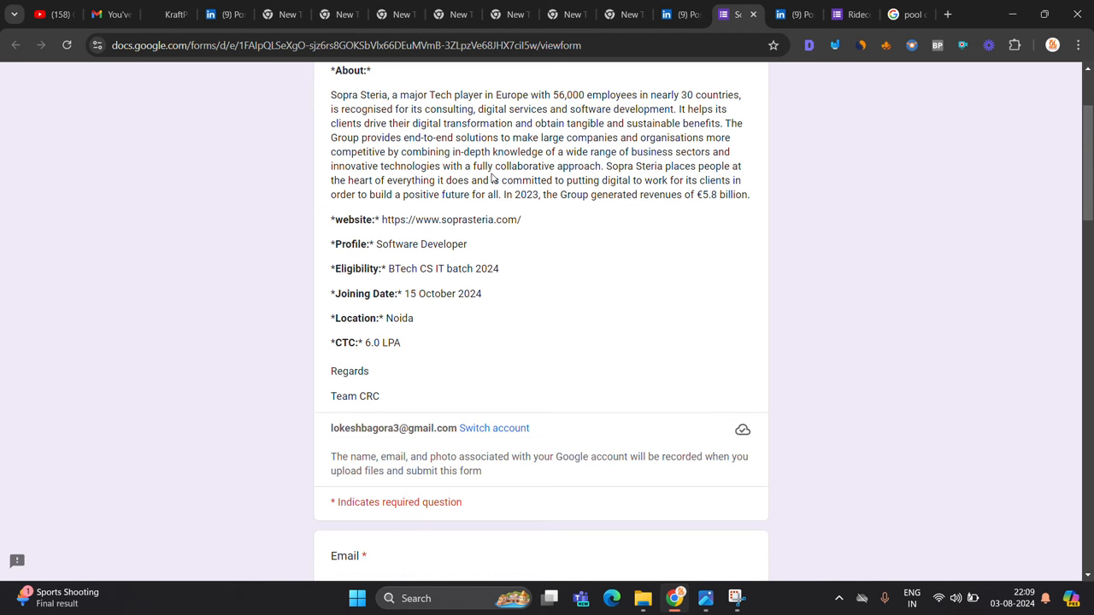
scroll(down, 3)
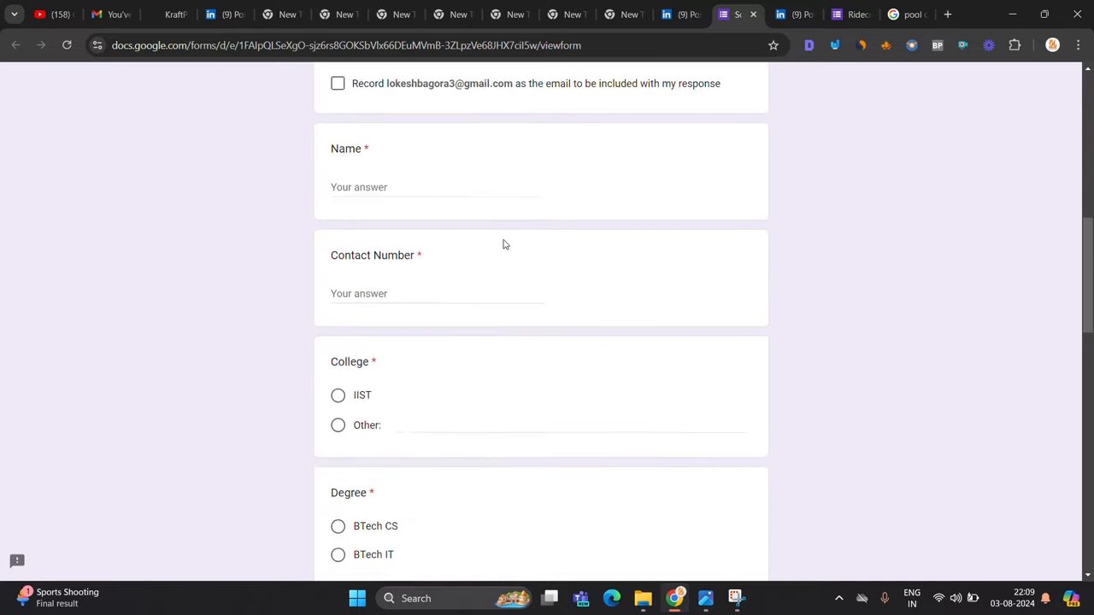
scroll(down, 3)
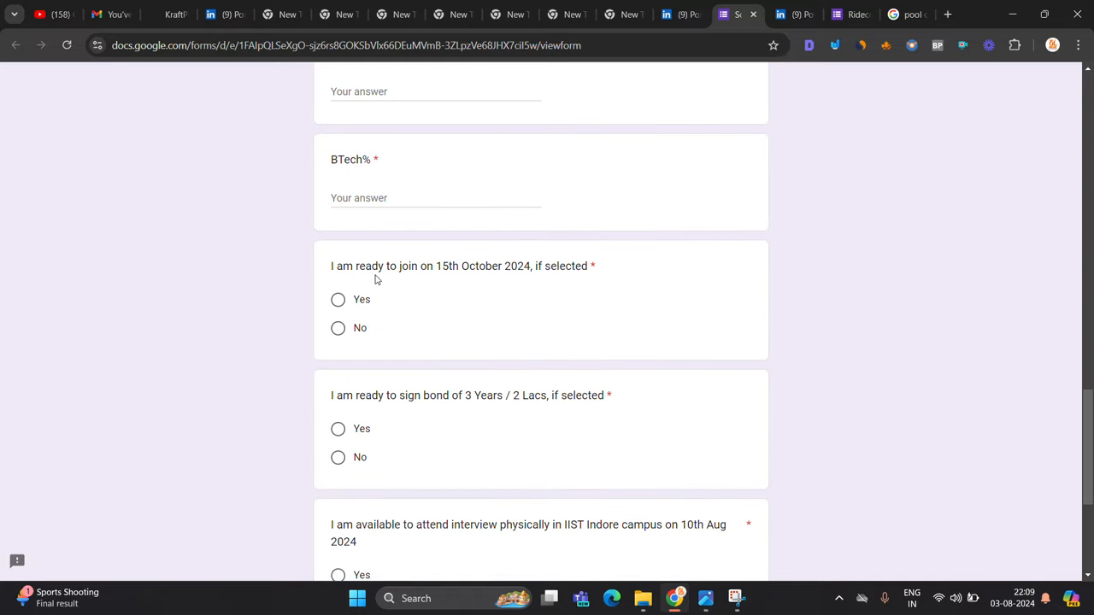
scroll(down, 3)
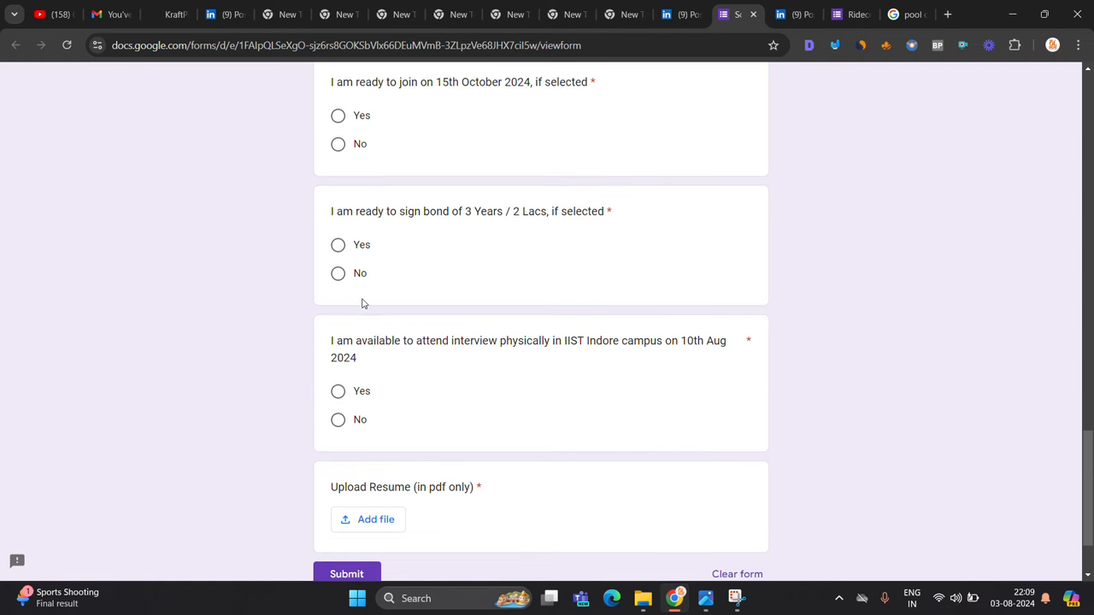
scroll(down, 3)
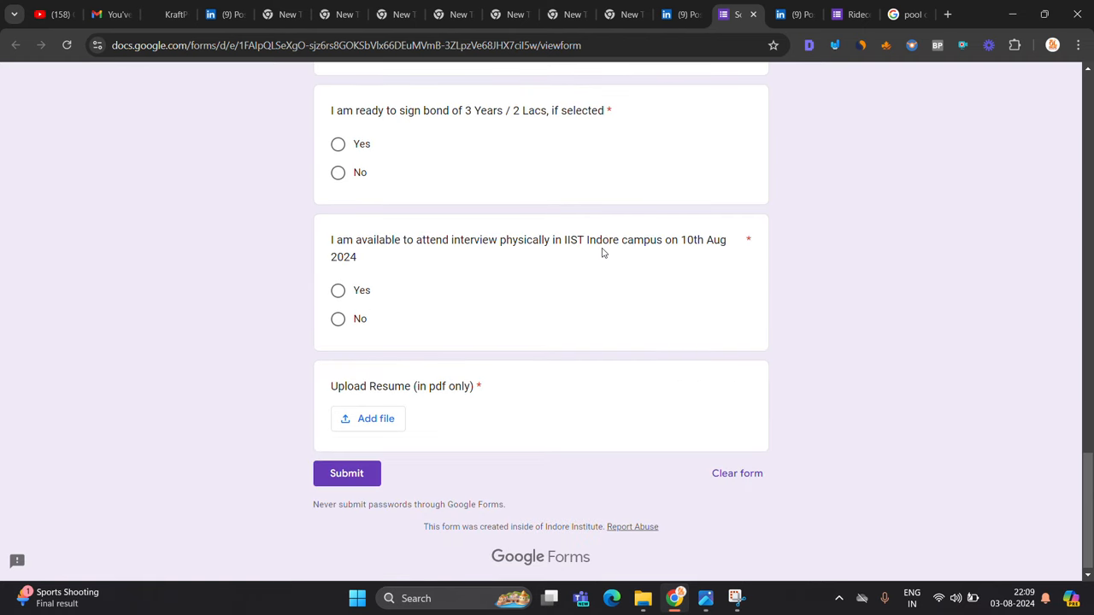
mouse_move(424, 286)
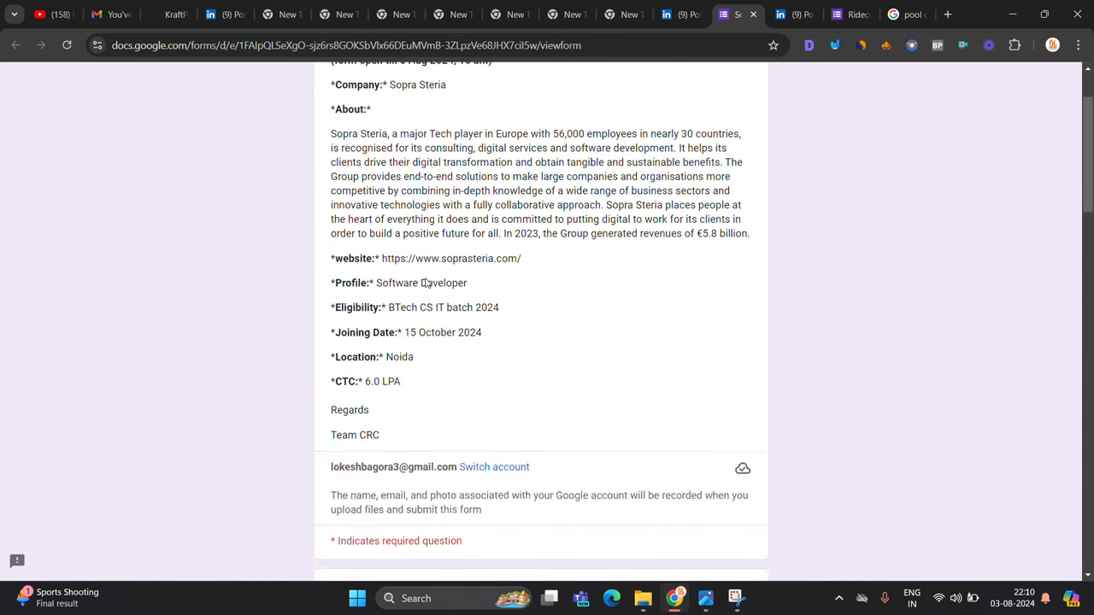
Go back to the Sopra Steria post and view the comments confirming other colleges can apply
click(677, 13)
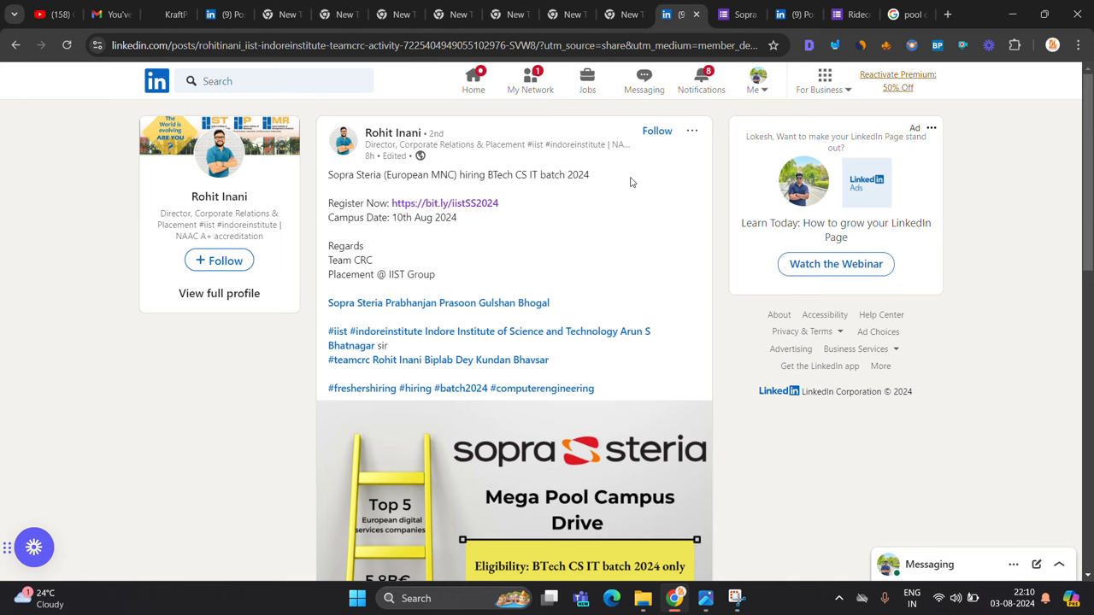
mouse_move(601, 192)
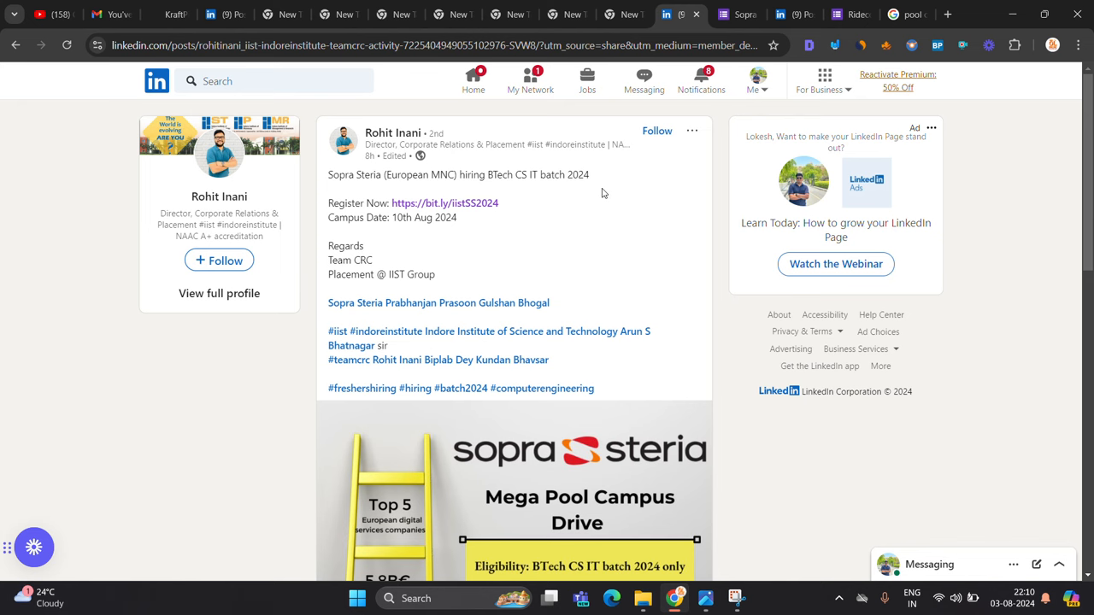
scroll(down, 3)
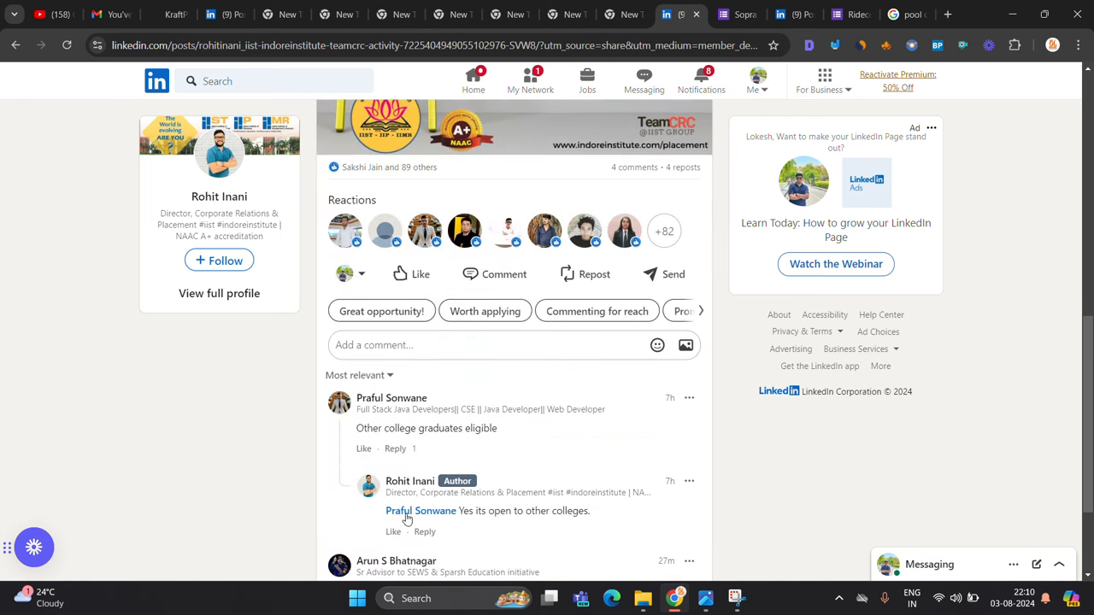
mouse_move(505, 523)
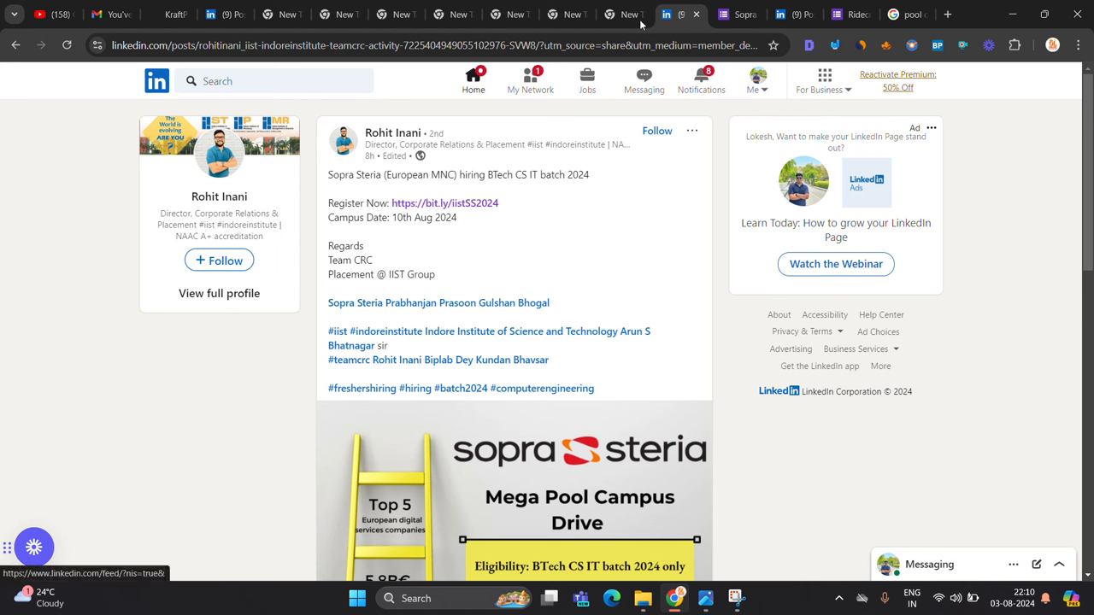
click(779, 14)
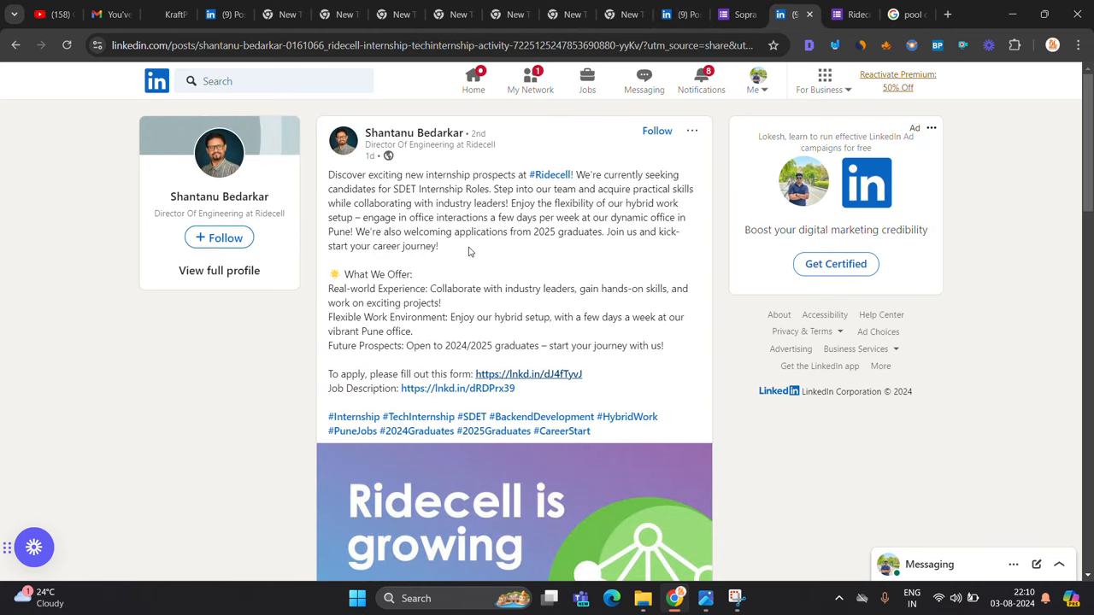
mouse_move(459, 388)
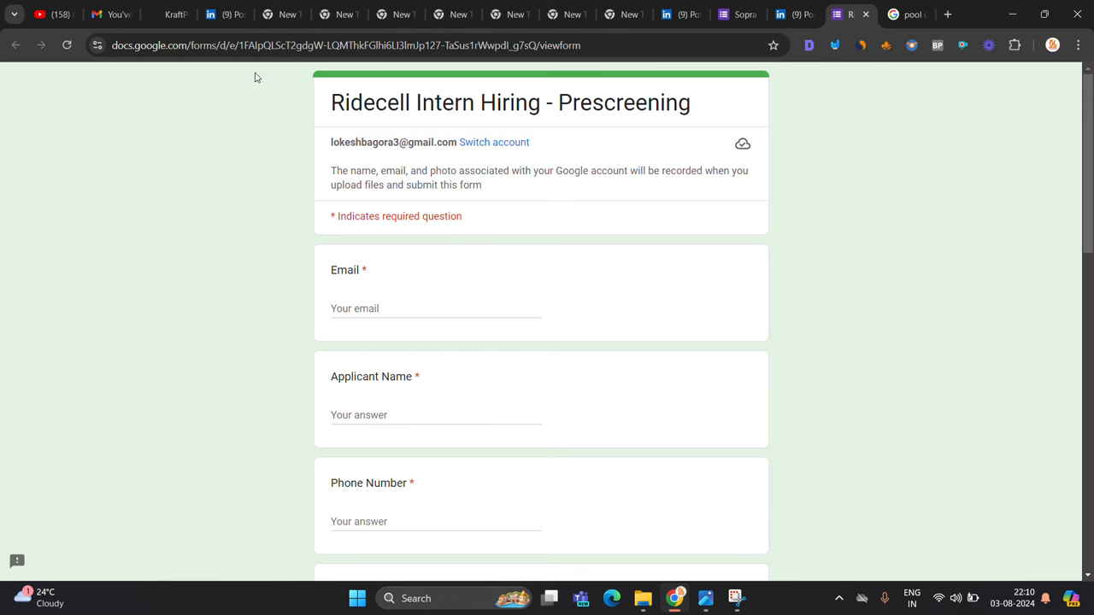
Review the Ridecell prescreening form's questions, then show the Direct Test Hiring thumbnail
scroll(down, 3)
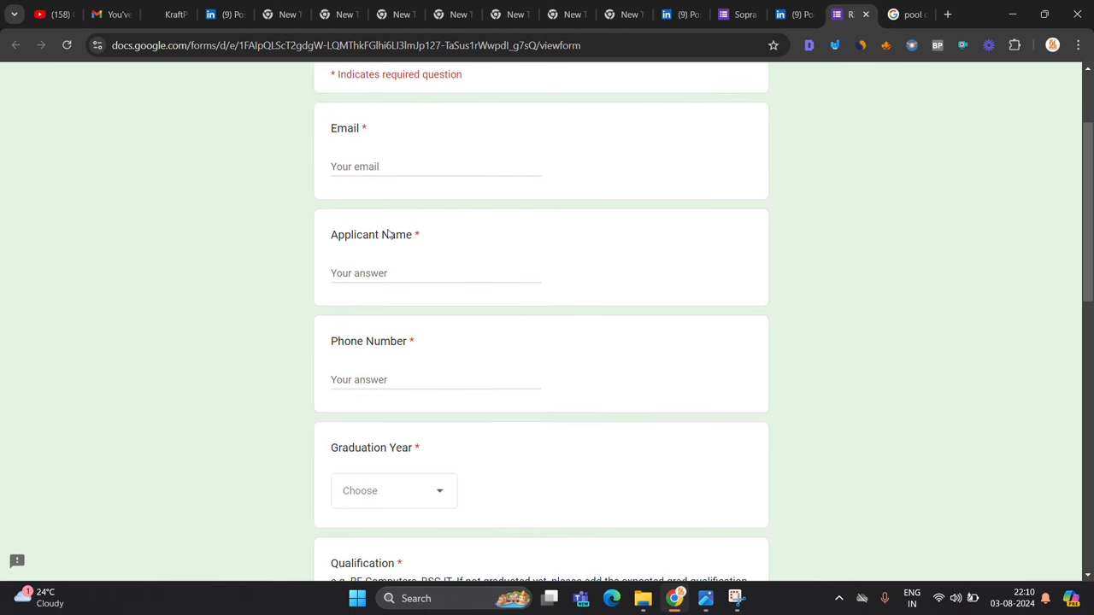
scroll(down, 3)
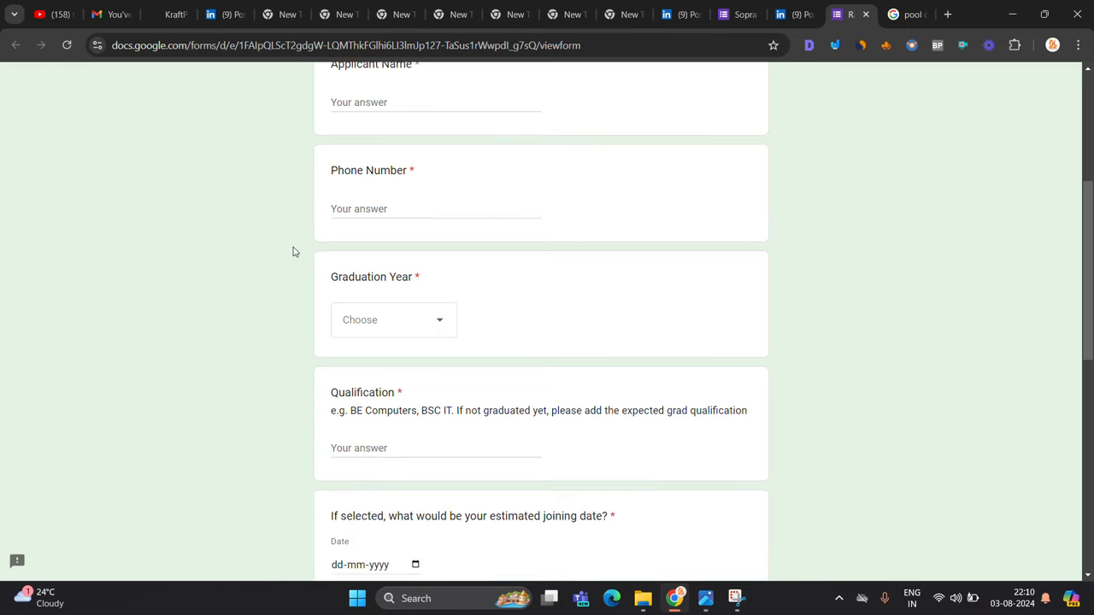
scroll(down, 3)
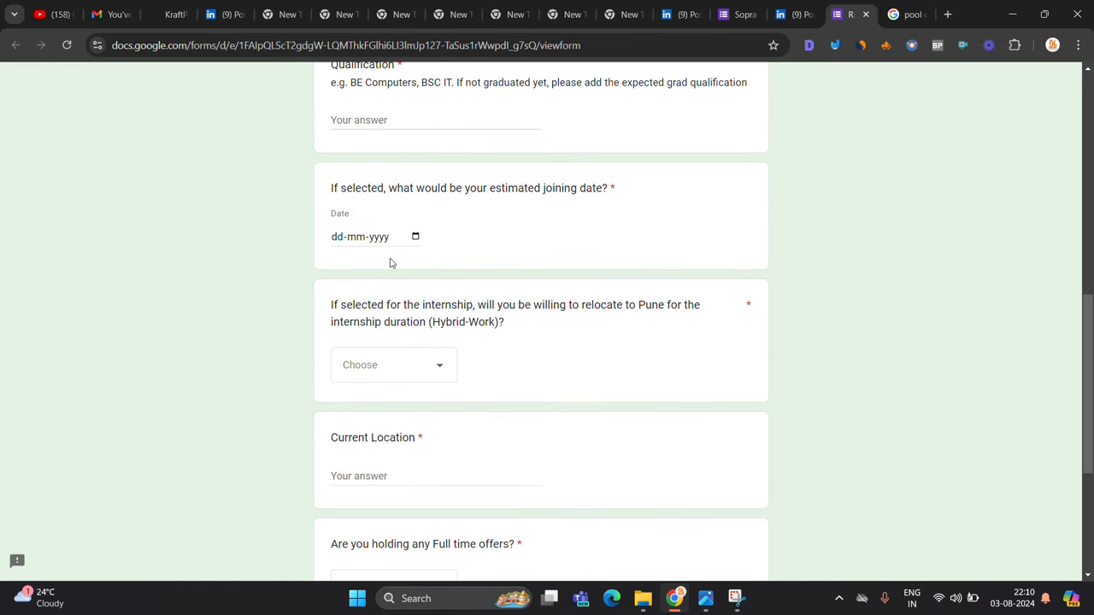
scroll(down, 3)
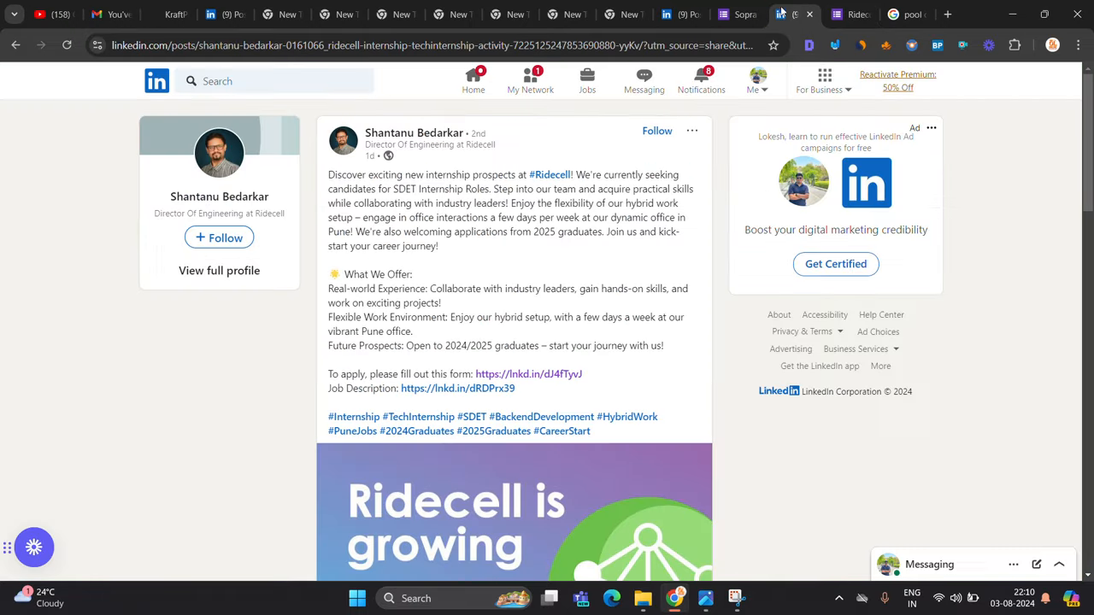
click(226, 13)
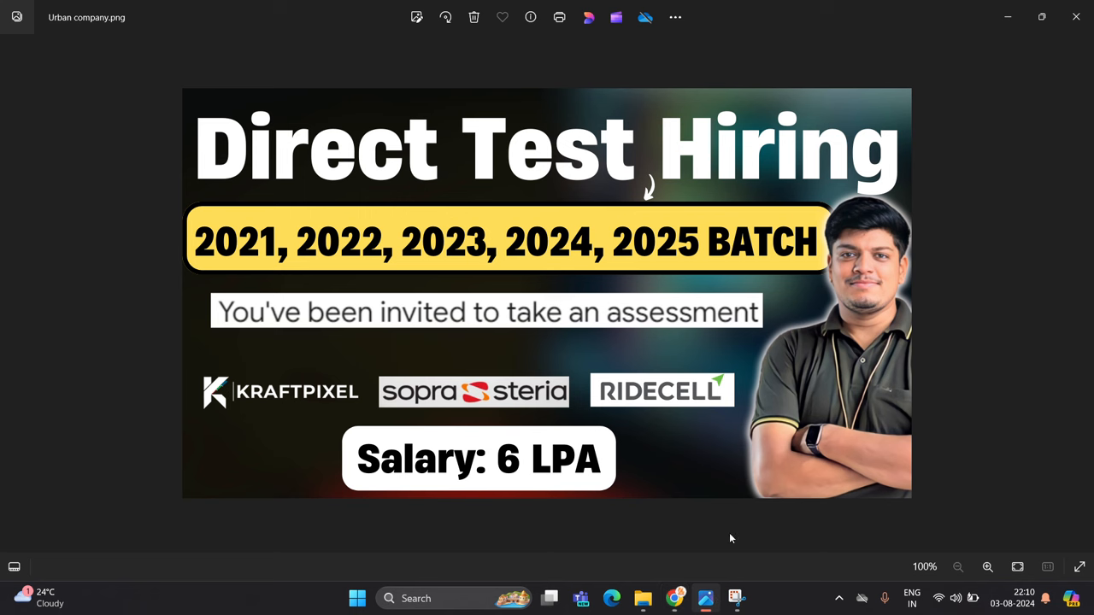
mouse_move(502, 17)
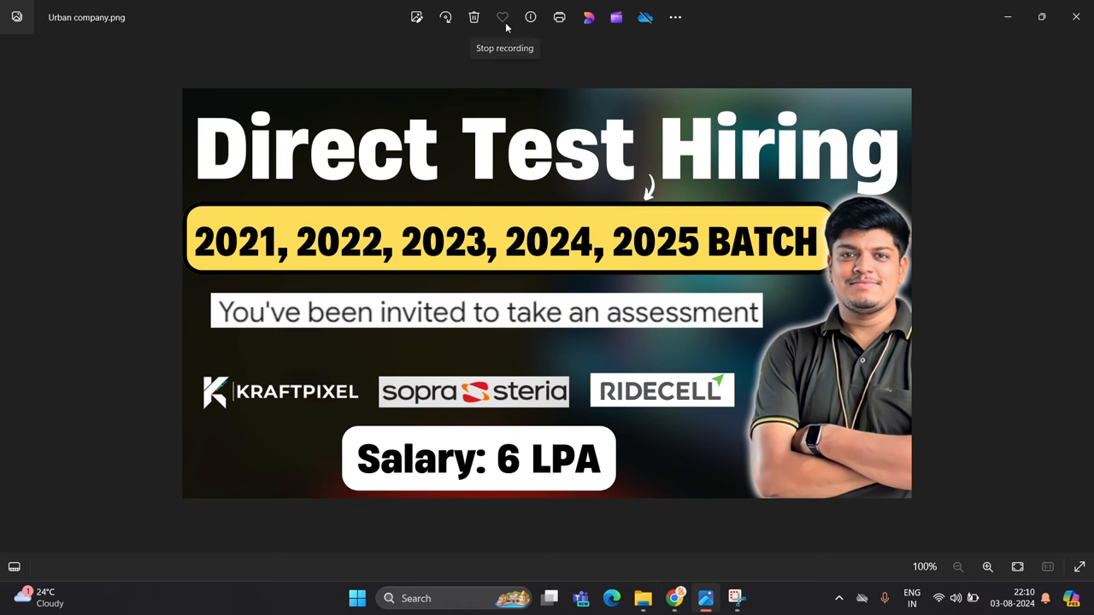